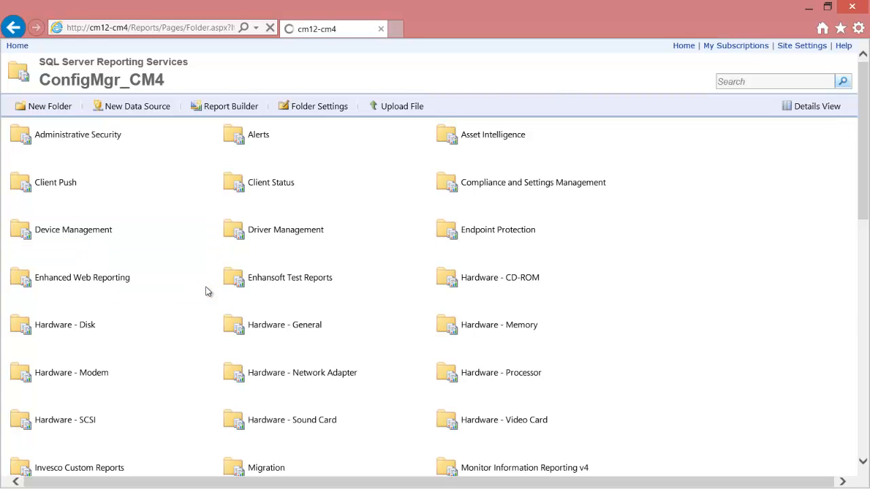
Grant the morgan account every role on the Device Management folder, Browser through Report Builder.
{"action": "left_click", "coordinate": [73, 229]}
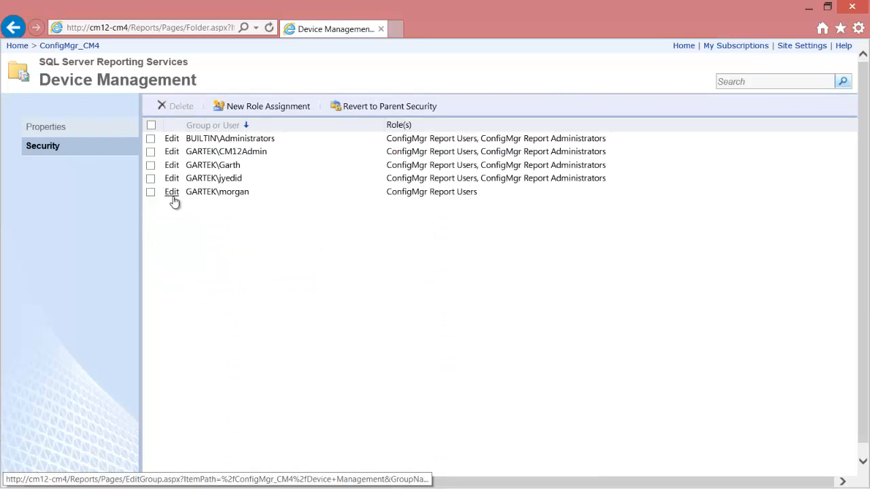
{"action": "left_click", "coordinate": [172, 191]}
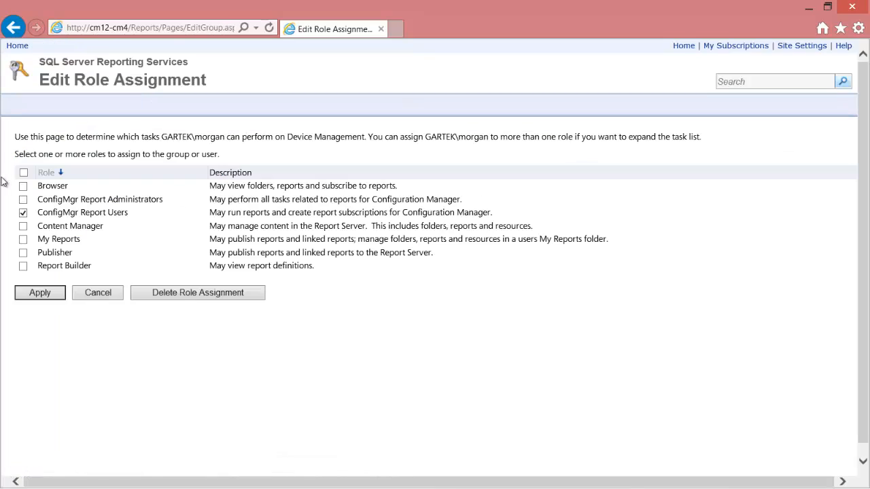
{"action": "left_click", "coordinate": [39, 292]}
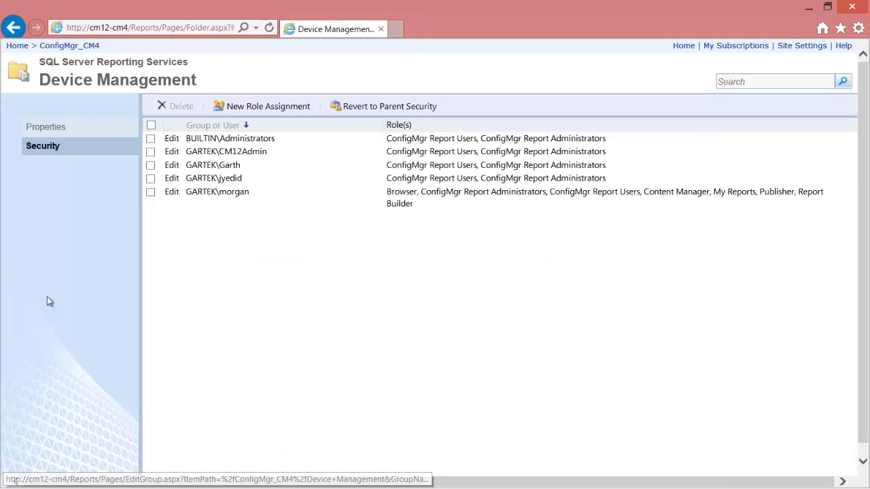
{"action": "mouse_move", "coordinate": [69, 45]}
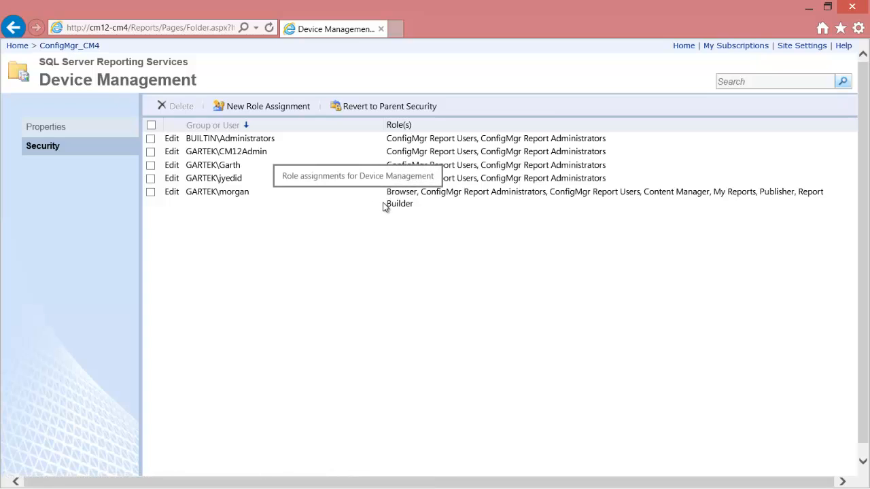
{"action": "mouse_move", "coordinate": [54, 56]}
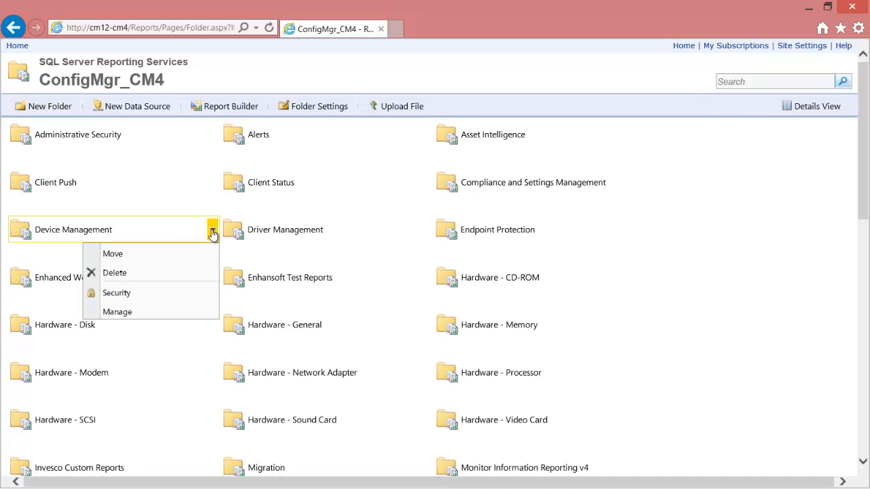
{"action": "left_click", "coordinate": [116, 292]}
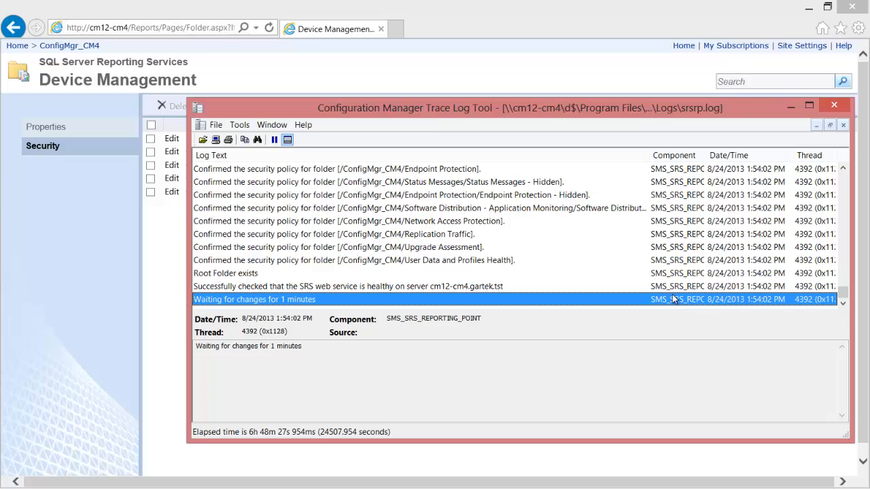
{"action": "left_click", "coordinate": [834, 105]}
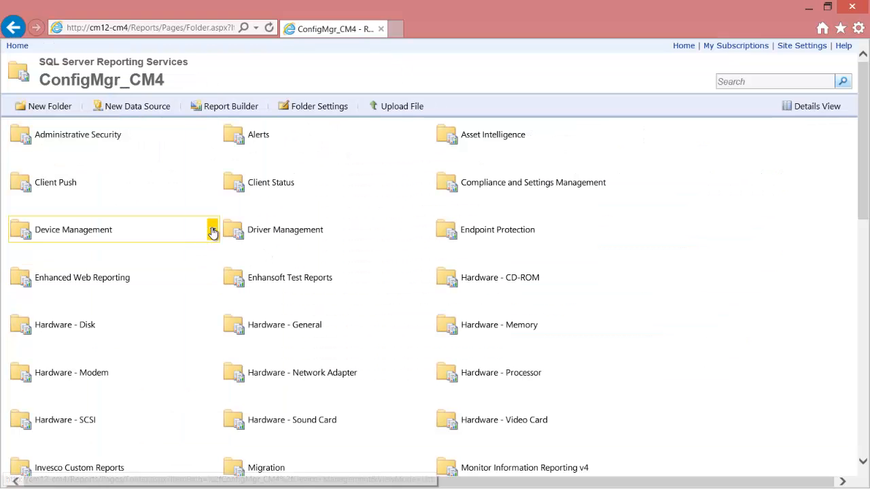
Switch to the Configuration Manager console at Monitoring > Reporting > Reports.
{"action": "left_click", "coordinate": [72, 229]}
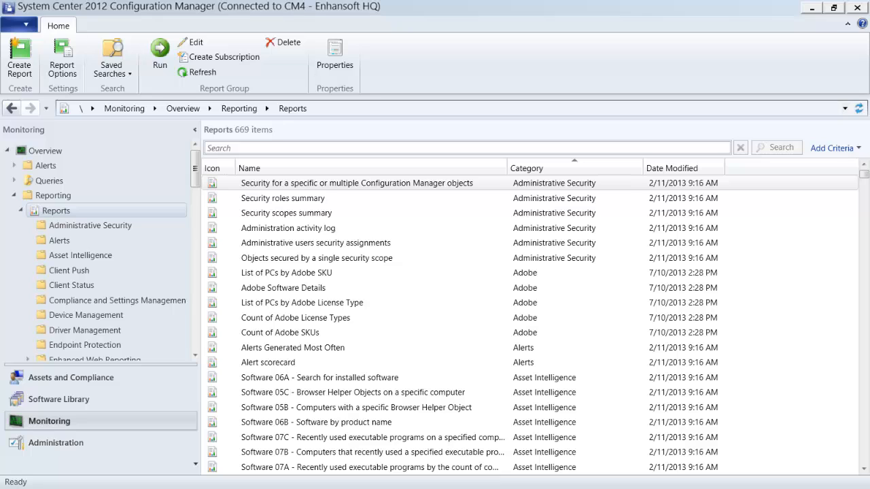
{"action": "mouse_move", "coordinate": [552, 358]}
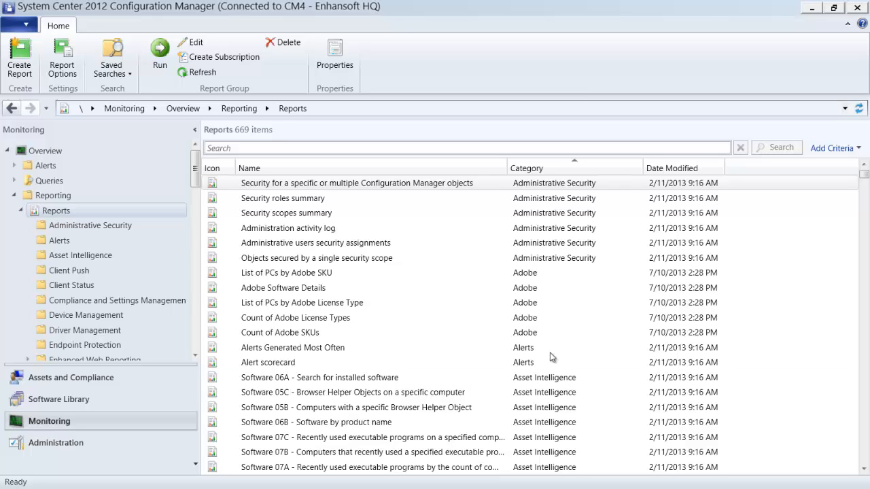
Select All mobile device clients in the Device Management category and view its properties.
{"action": "left_click", "coordinate": [86, 314]}
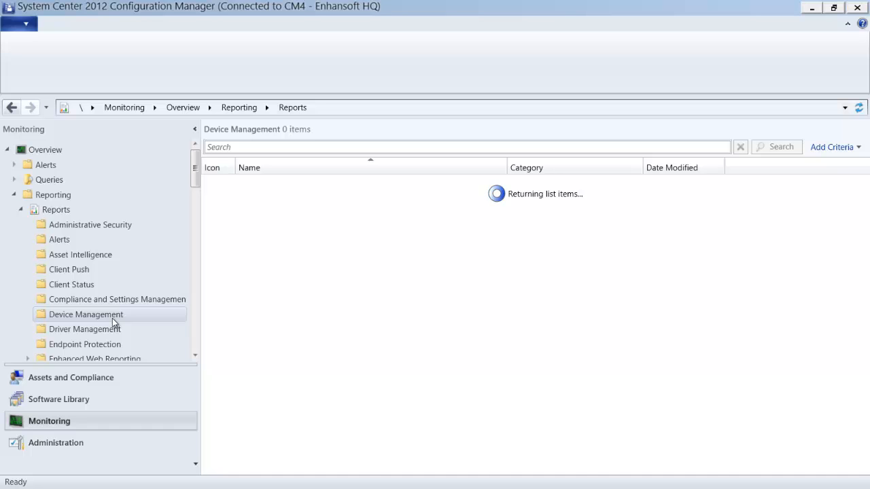
{"action": "left_click", "coordinate": [86, 314]}
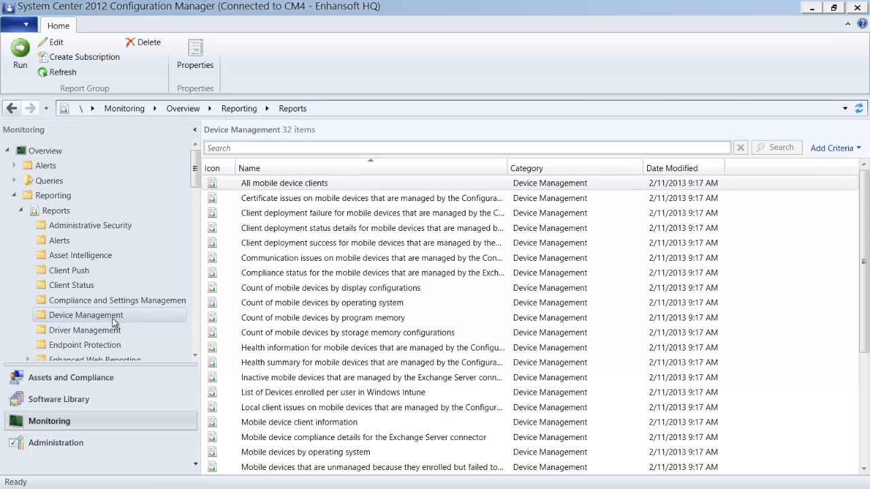
{"action": "mouse_move", "coordinate": [99, 307]}
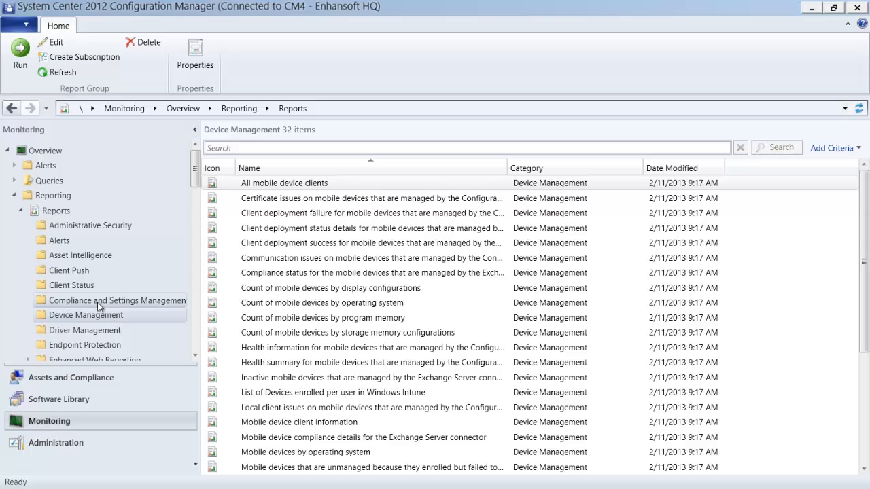
{"action": "mouse_move", "coordinate": [195, 58]}
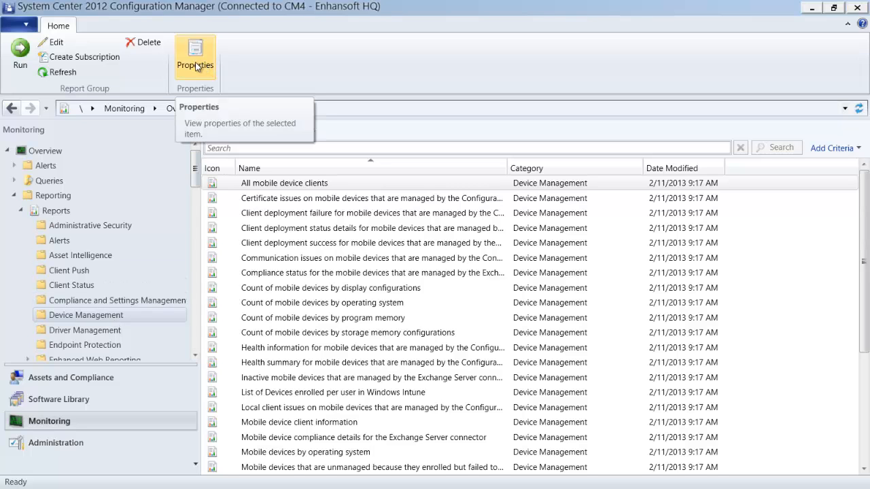
{"action": "left_click", "coordinate": [195, 58]}
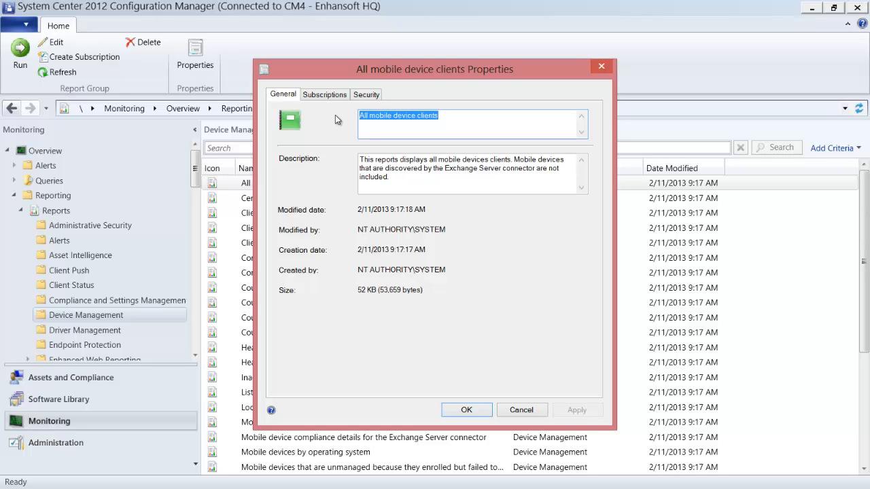
{"action": "mouse_move", "coordinate": [386, 107]}
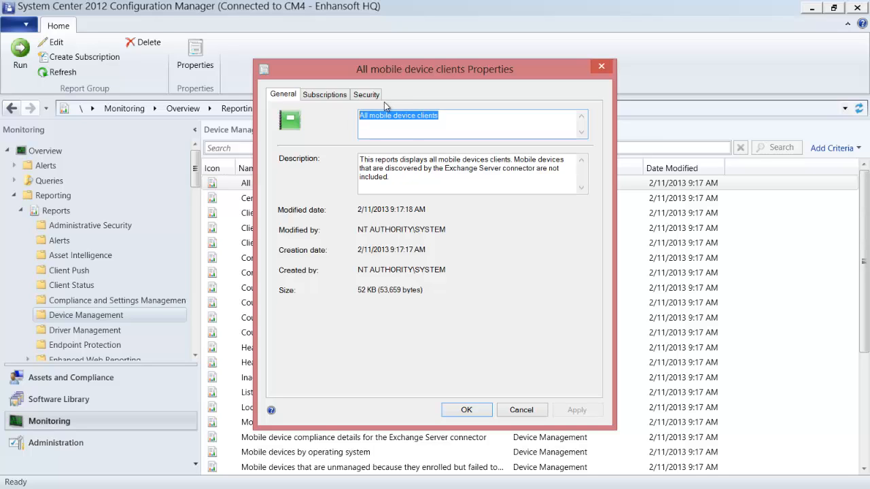
On the Security tab, give the ConfigMgr Report Users account every role, including Publisher.
{"action": "left_click", "coordinate": [366, 94]}
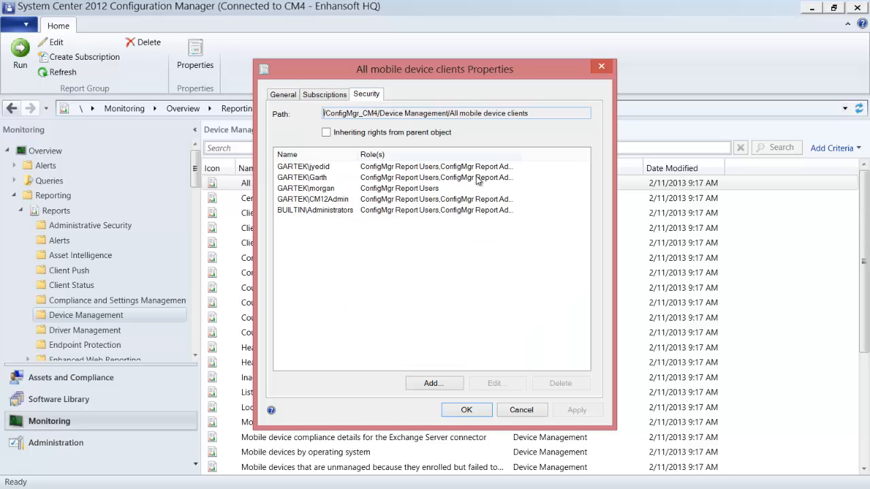
{"action": "left_click", "coordinate": [306, 188]}
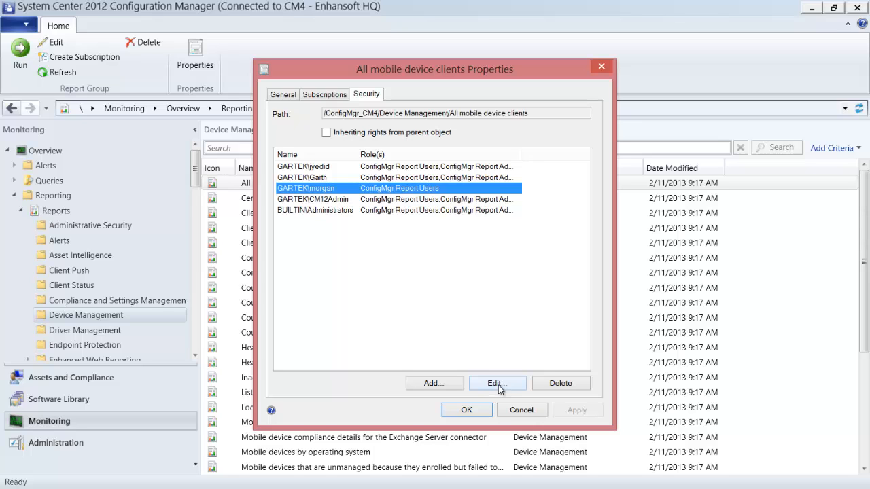
{"action": "left_click", "coordinate": [497, 382]}
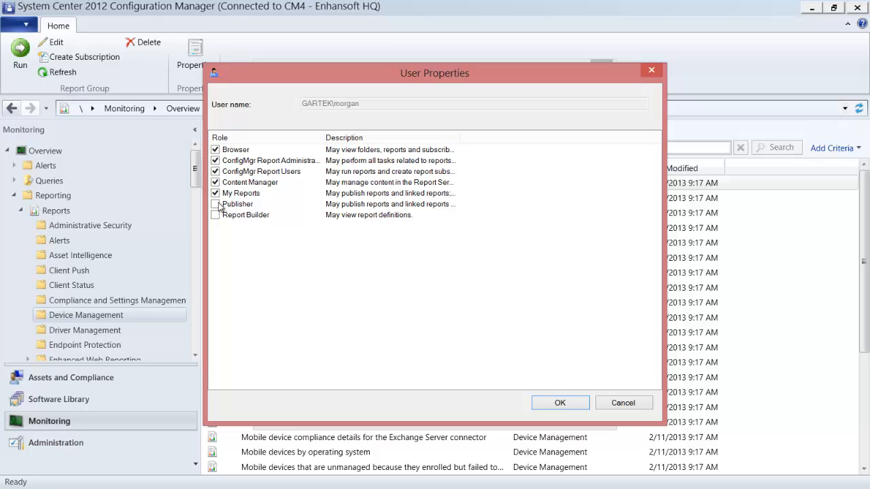
{"action": "left_click", "coordinate": [216, 204]}
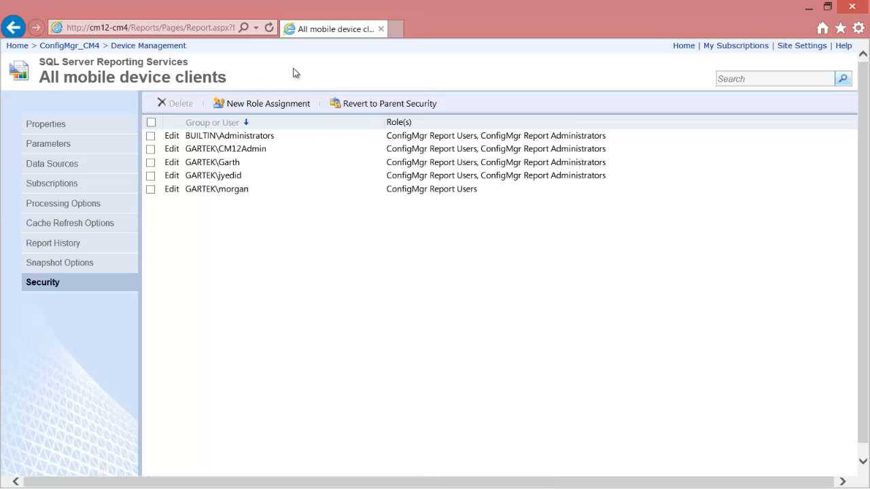
Compare the report's Security page in the browser with the console's Properties dialog.
{"action": "left_click", "coordinate": [269, 27]}
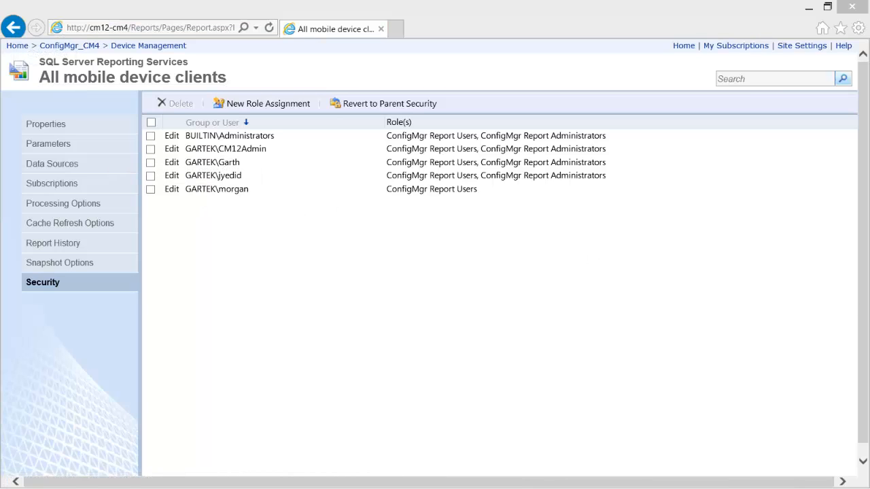
{"action": "left_click", "coordinate": [171, 189]}
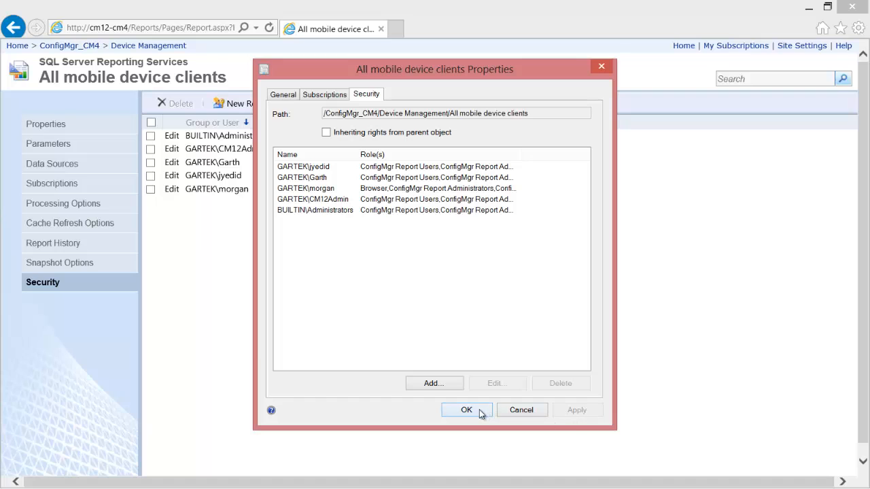
Save the role assignments so morgan holds every role on All mobile device clients.
{"action": "left_click", "coordinate": [466, 410]}
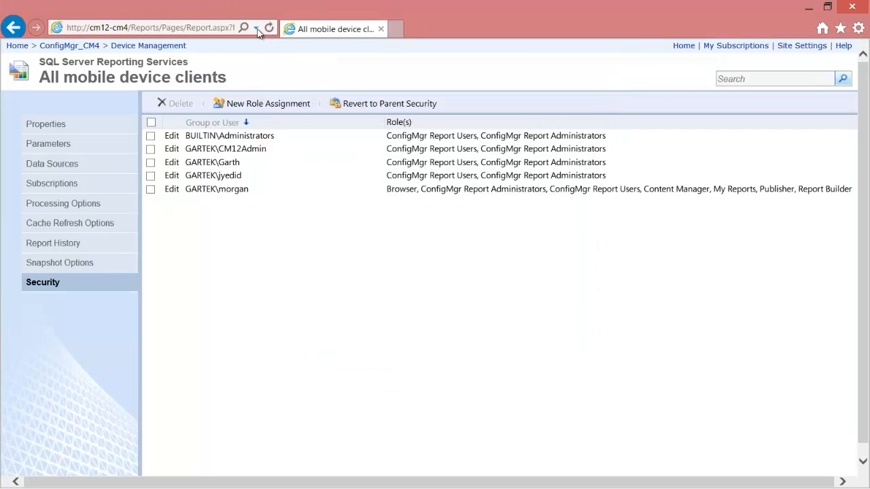
{"action": "mouse_move", "coordinate": [257, 28]}
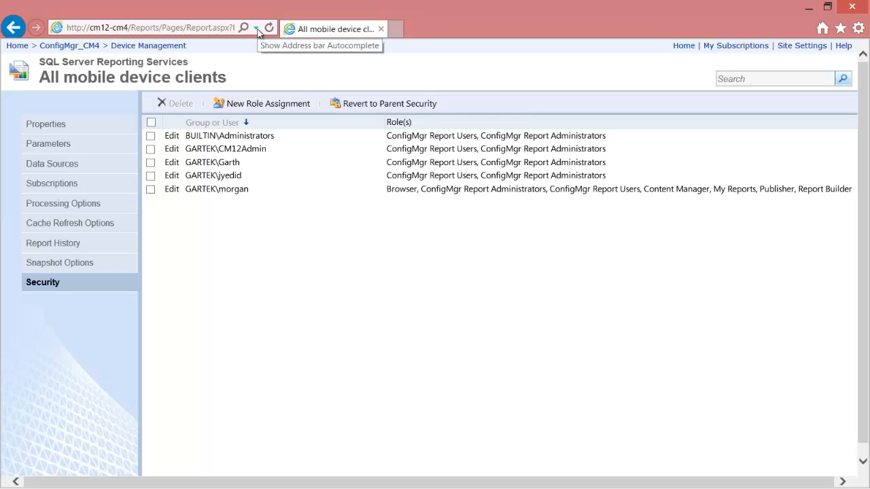
{"action": "mouse_move", "coordinate": [329, 28]}
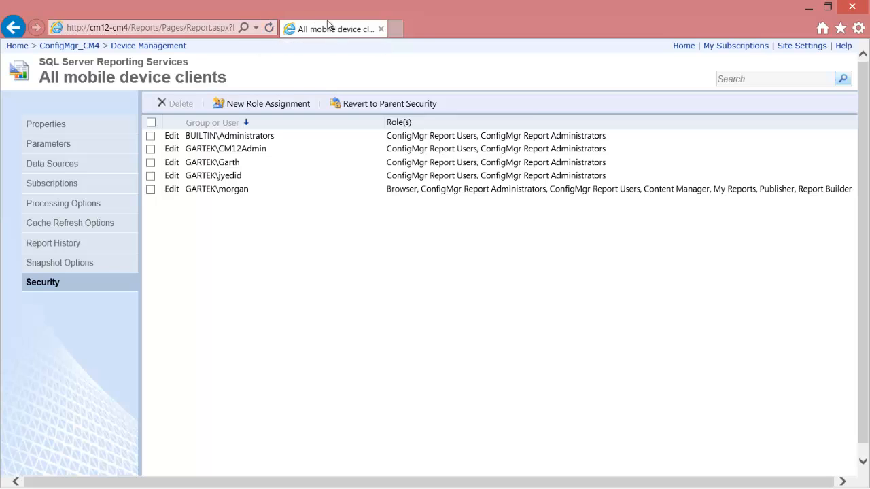